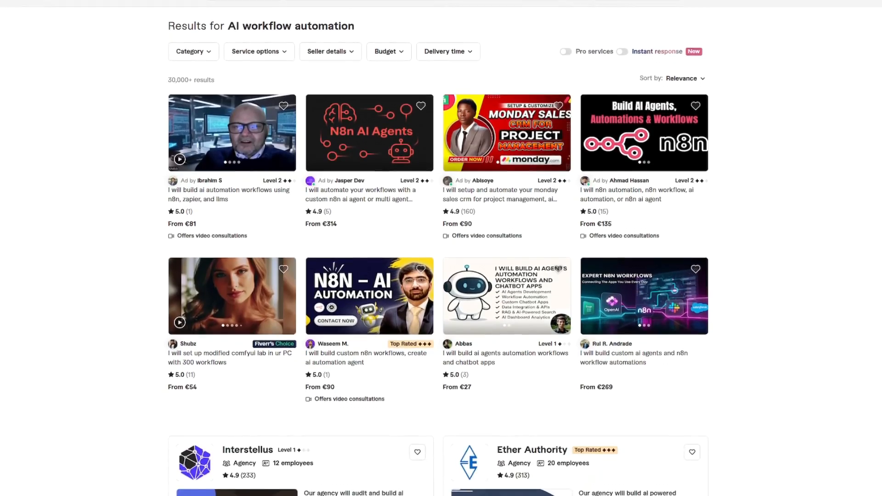
{"action": "scroll", "scroll_direction": "down", "scroll_amount": 3}
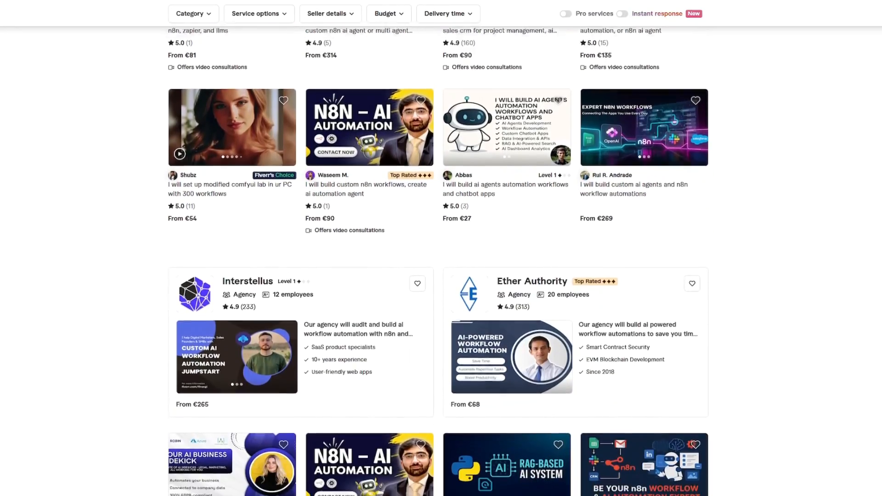
{"action": "scroll", "scroll_direction": "down", "scroll_amount": 3}
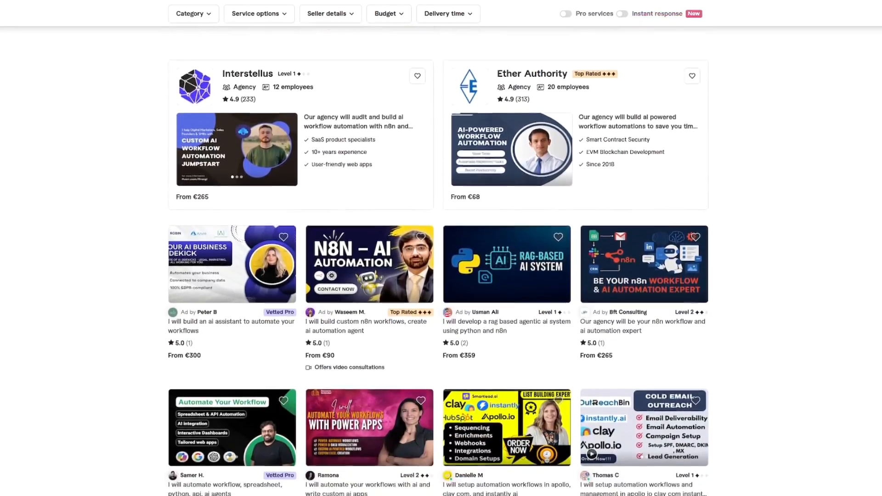
{"action": "scroll", "scroll_direction": "down", "scroll_amount": 3}
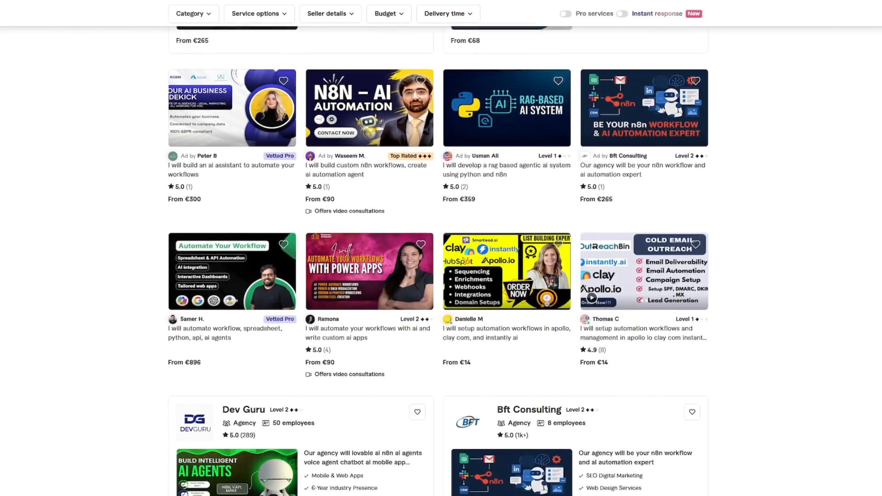
{"action": "scroll", "scroll_direction": "down", "scroll_amount": 3}
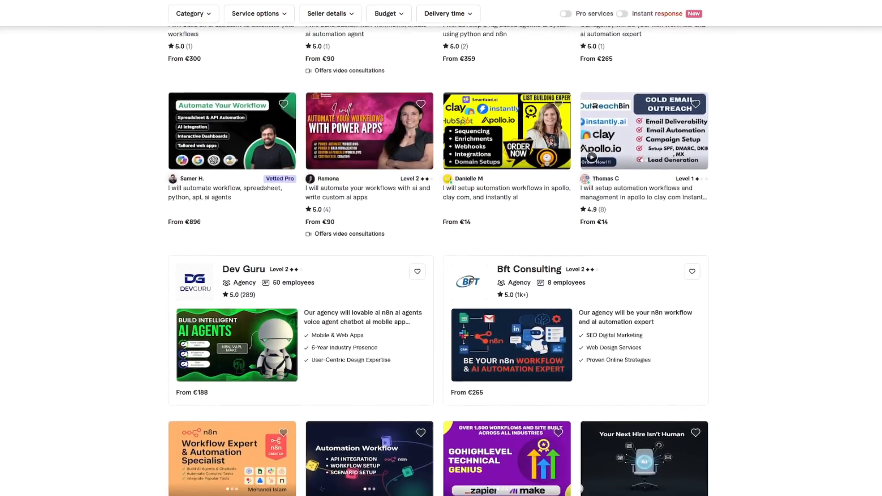
{"action": "scroll", "scroll_direction": "down", "scroll_amount": 3}
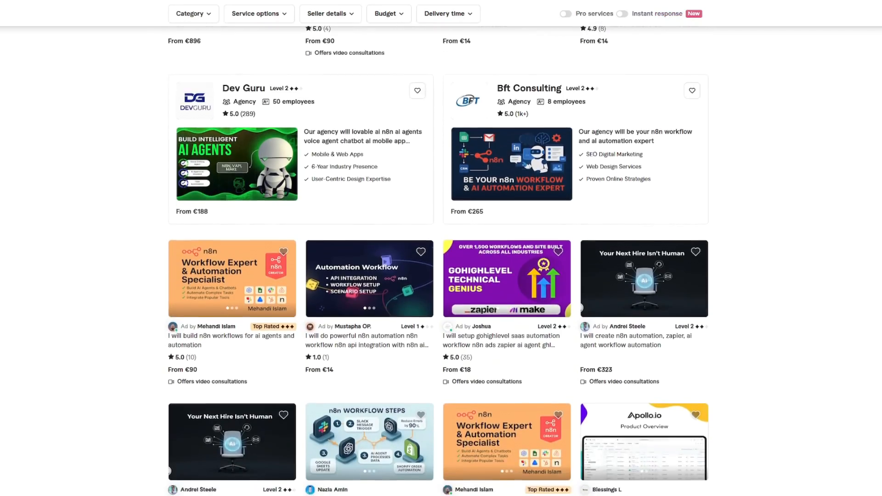
{"action": "scroll", "scroll_direction": "down", "scroll_amount": 3}
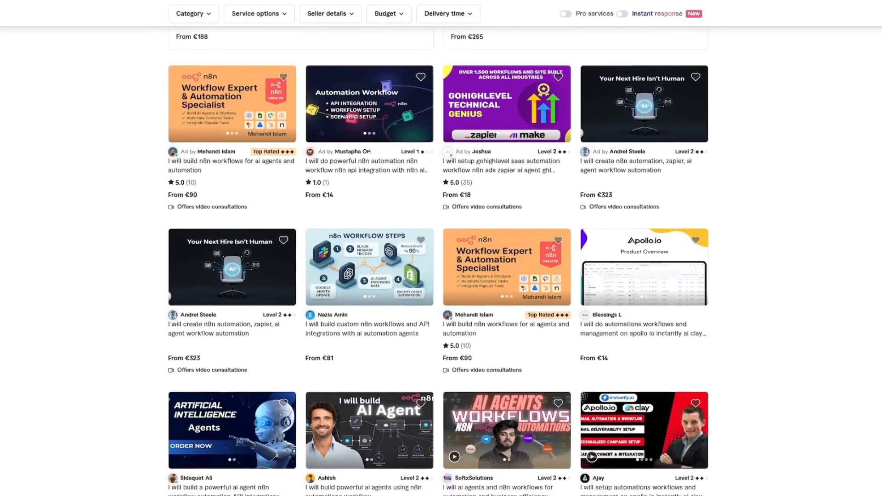
{"action": "scroll", "scroll_direction": "down", "scroll_amount": 3}
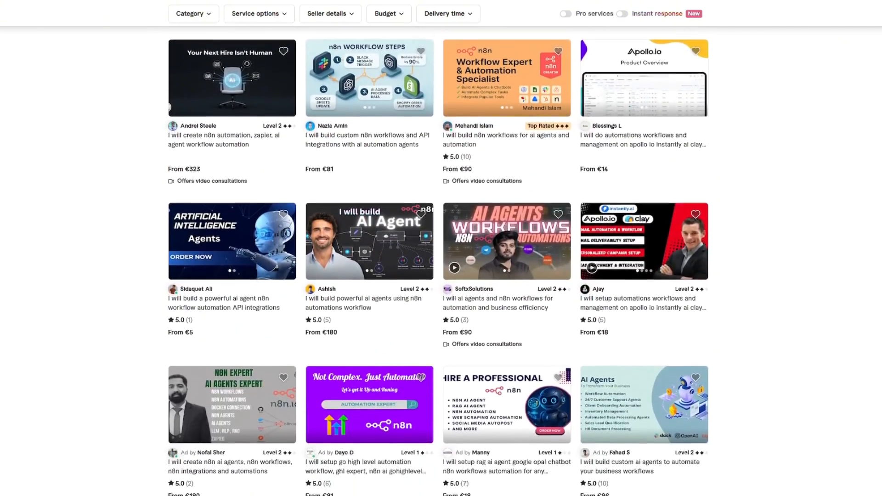